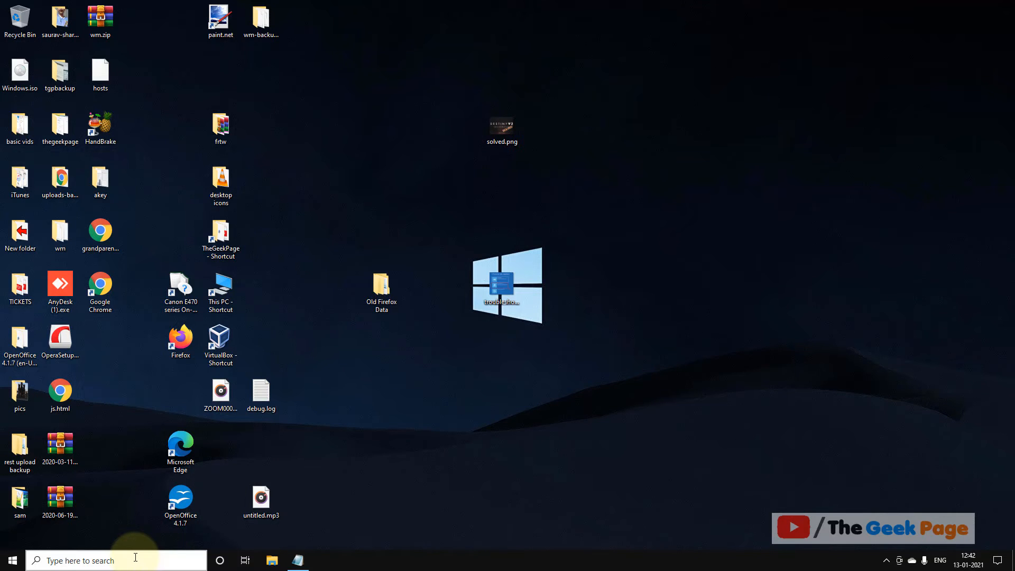
Search the taskbar for 'turn windows features on or off' to open the Windows Features dialog
click(116, 560)
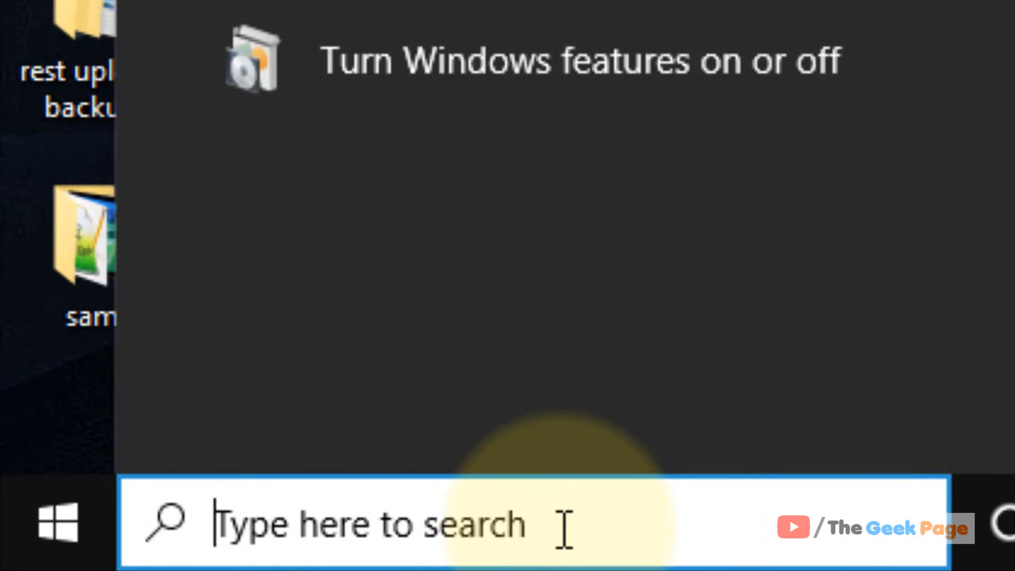
text(turn windows features on or off)
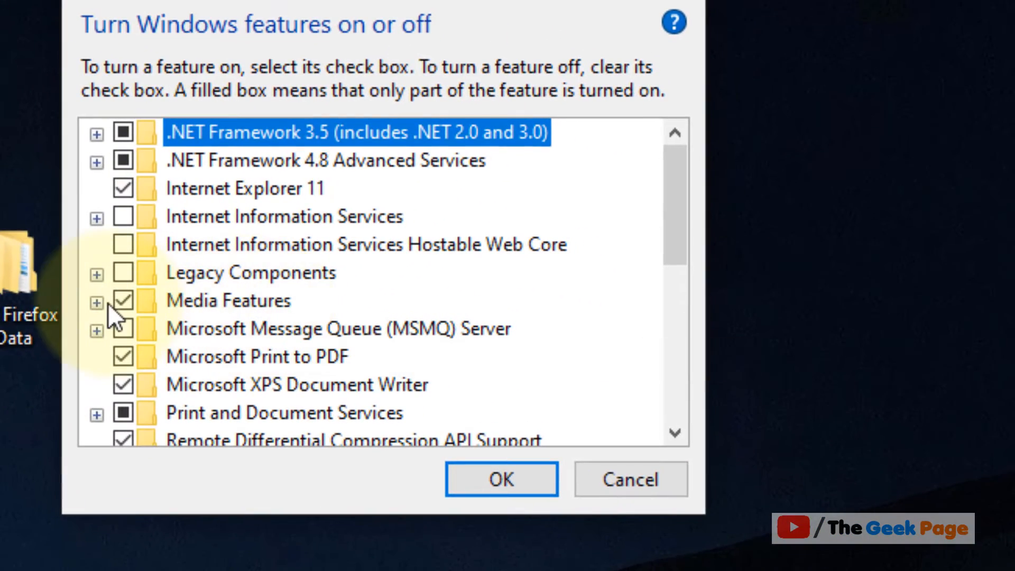
Under Media Features, untick Windows Media Player, confirm, re-tick it, and accept the changes
click(95, 303)
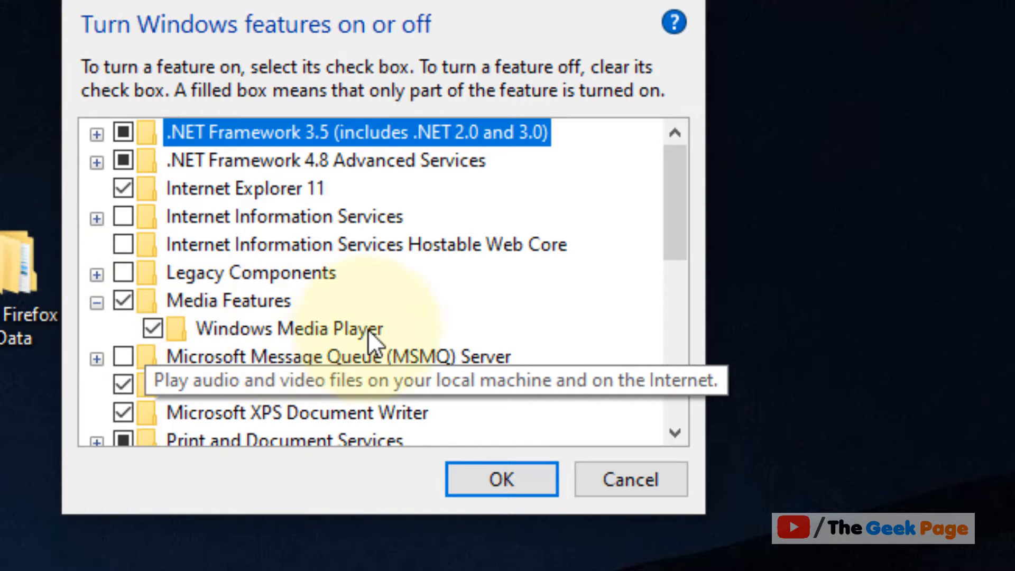
click(152, 328)
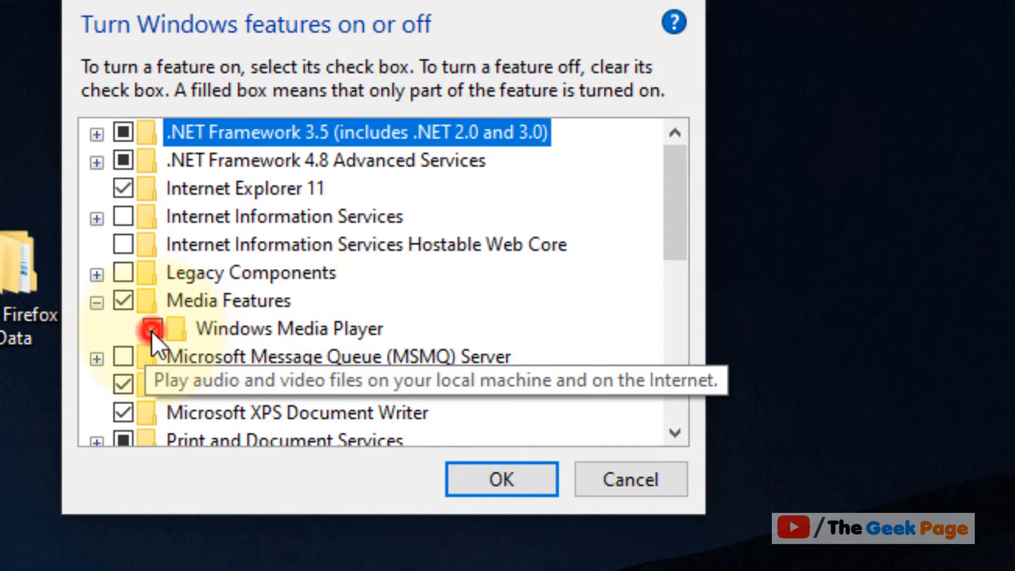
click(154, 328)
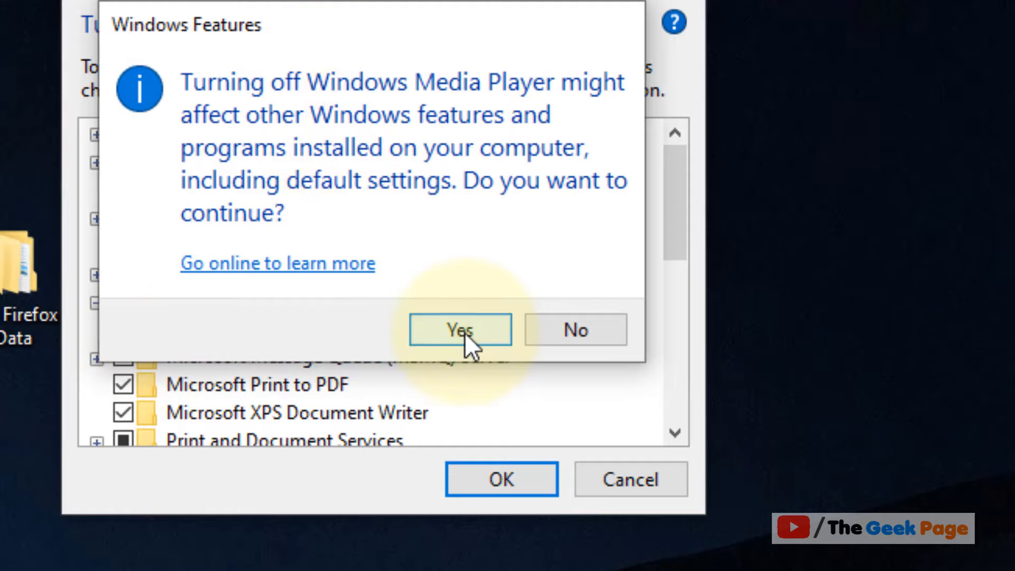
click(459, 329)
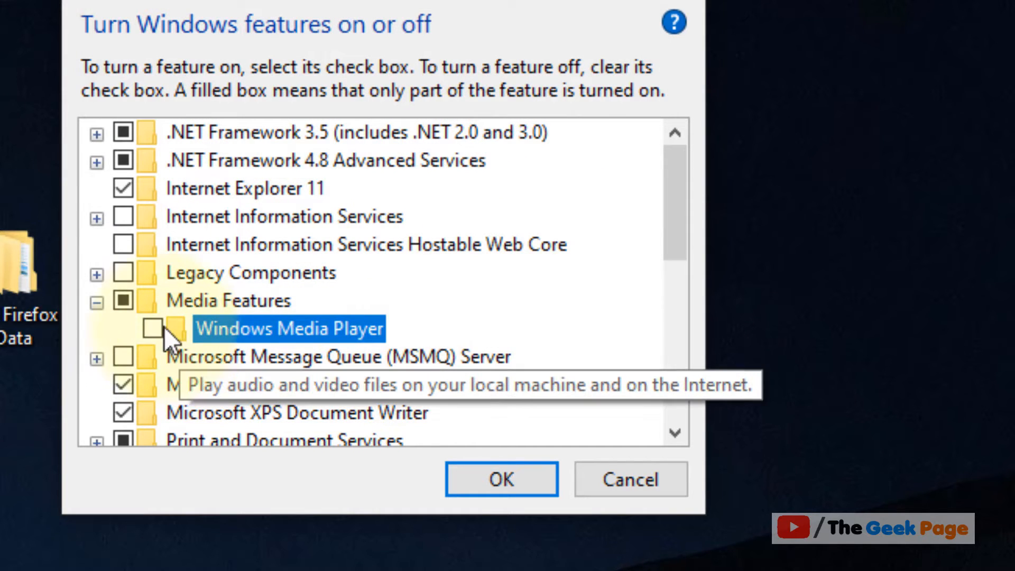
click(152, 328)
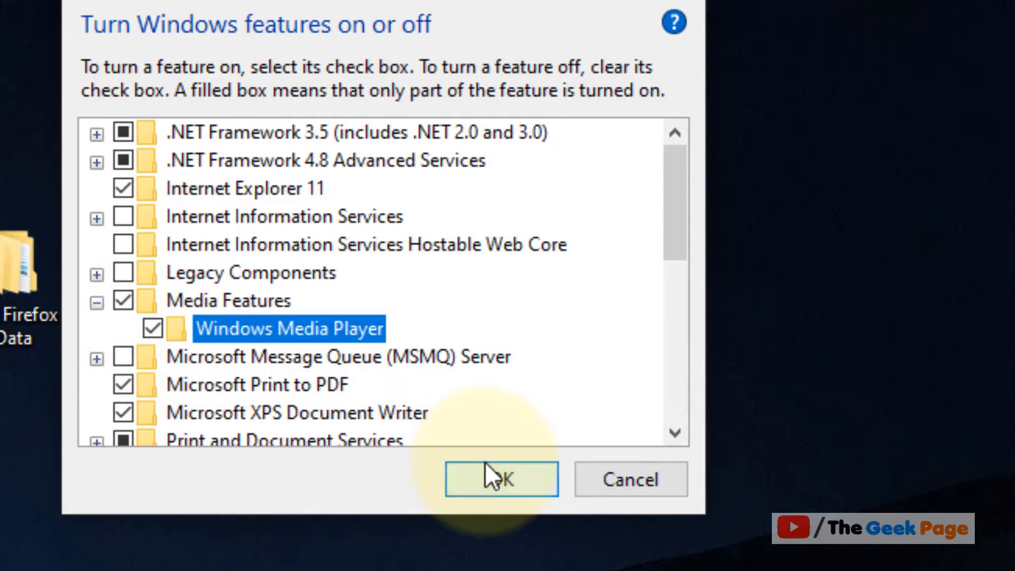
click(501, 479)
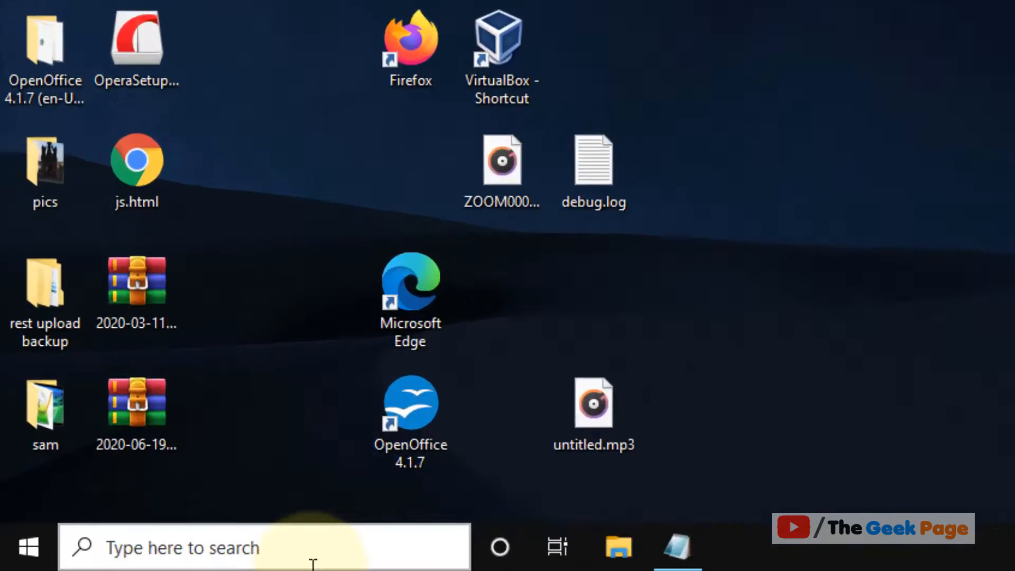
Search 'services', launch the Services app, and bring its service list into focus
text(services)
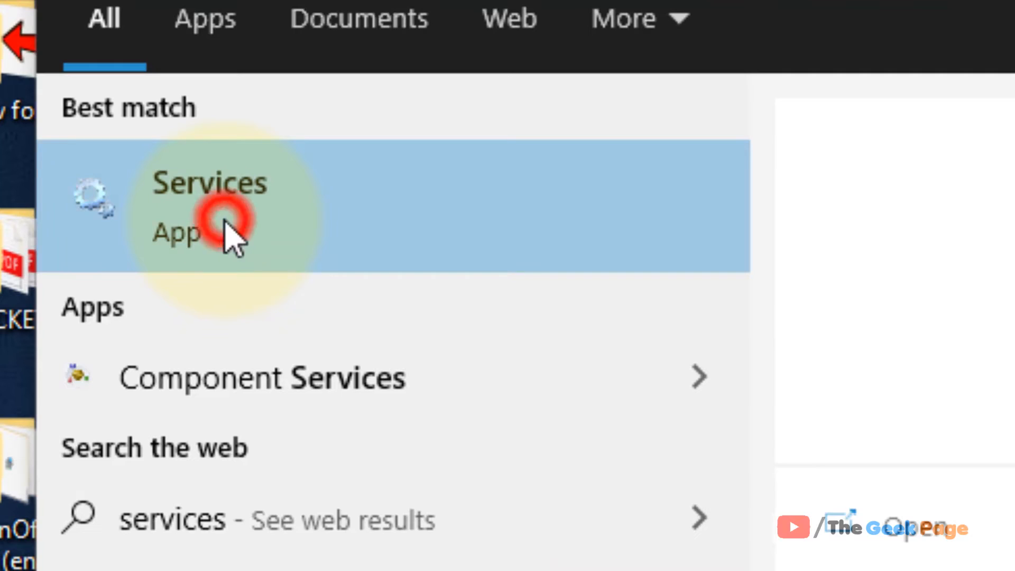
click(209, 204)
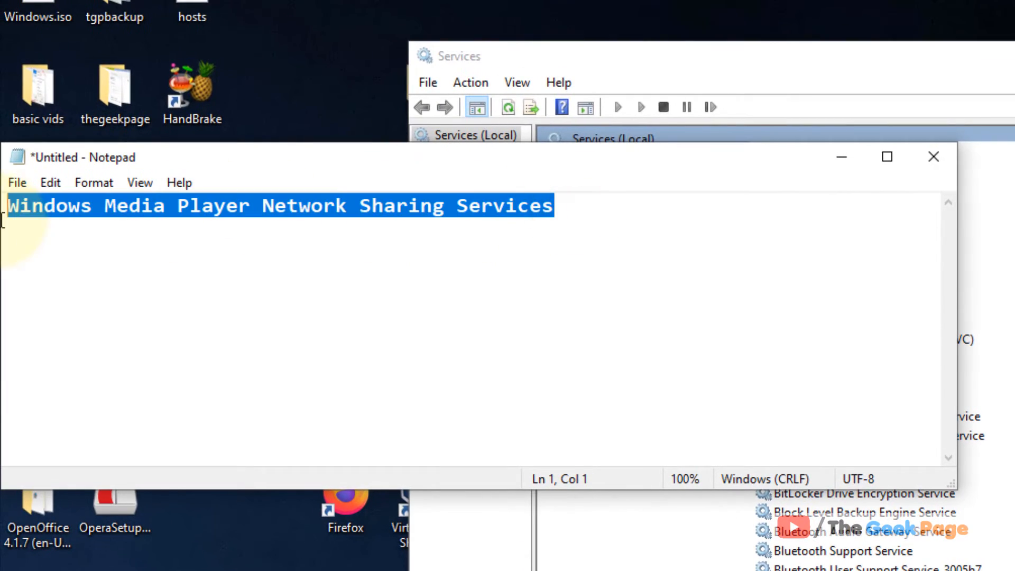
click(720, 313)
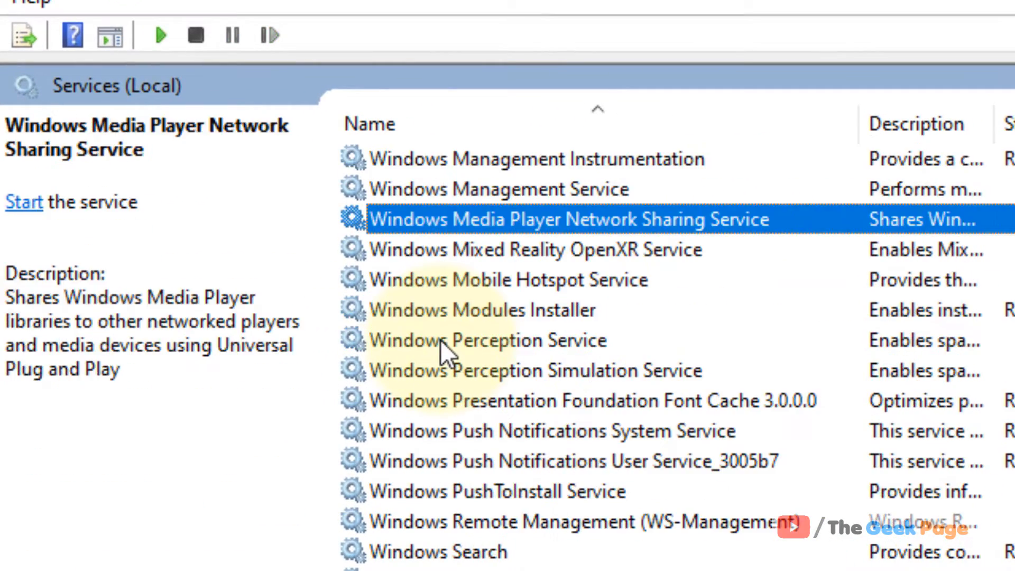
mouse_move(579, 230)
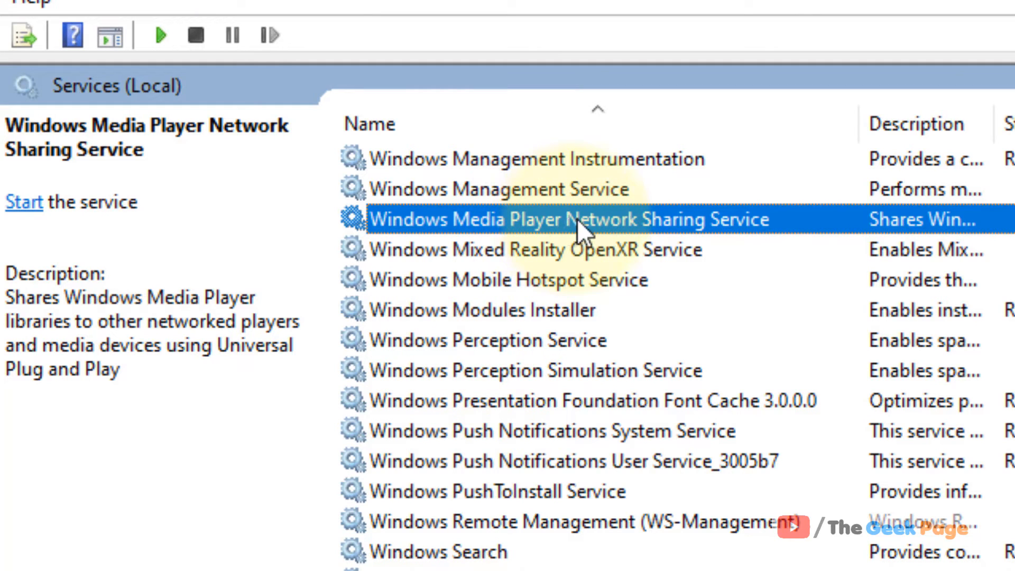
Open the properties of the Windows Media Player Network Sharing Service
double_click(566, 219)
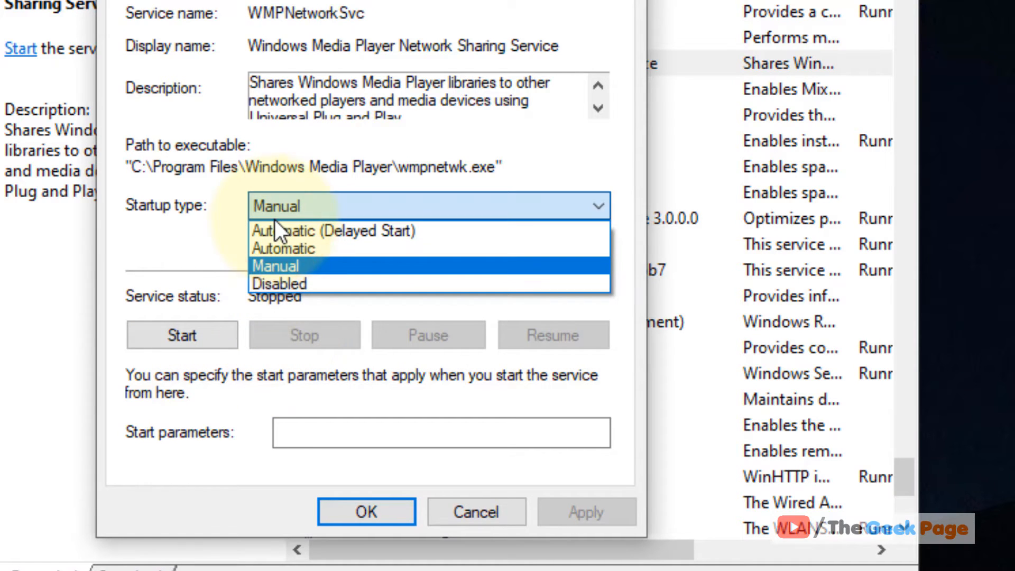
mouse_move(279, 283)
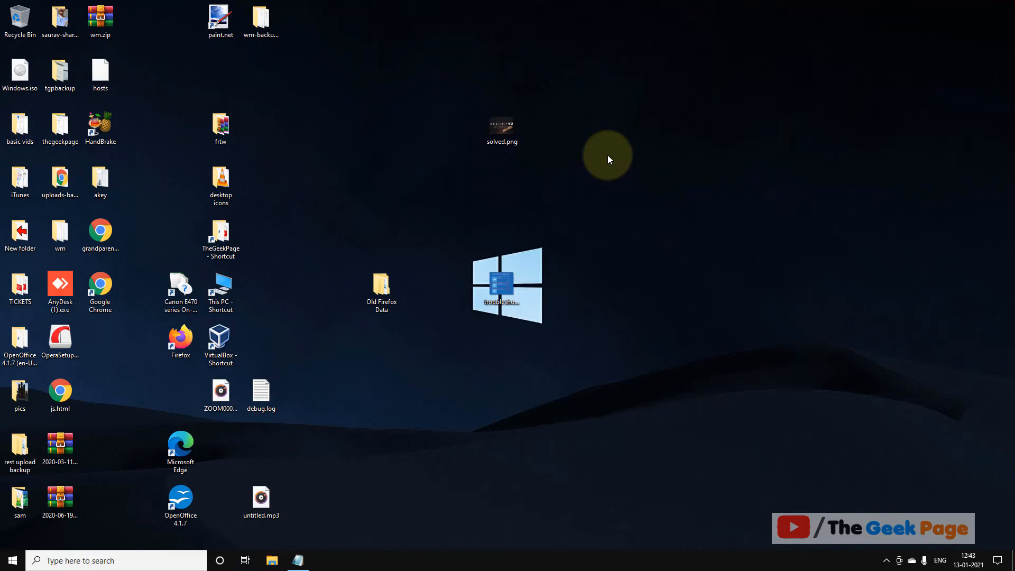
mouse_move(341, 253)
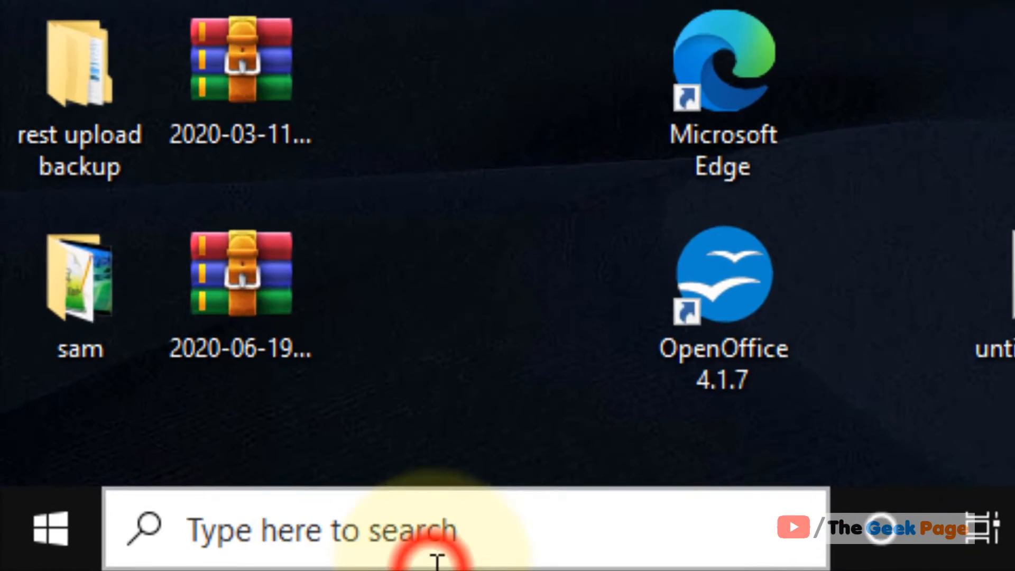
Search the taskbar for 'control' to reach Control Panel
text(control)
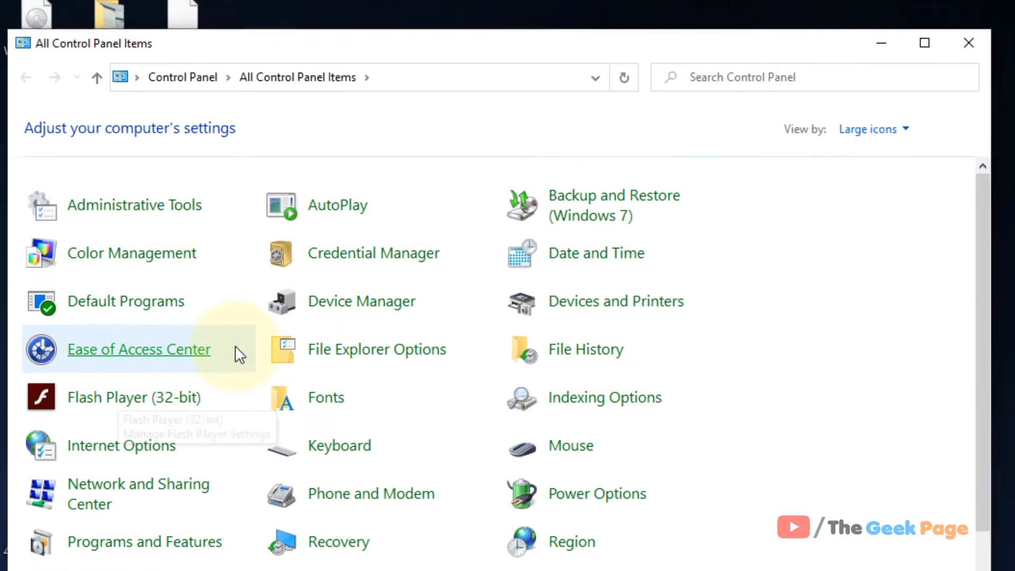
Go to the Troubleshooting page from All Control Panel Items
click(868, 129)
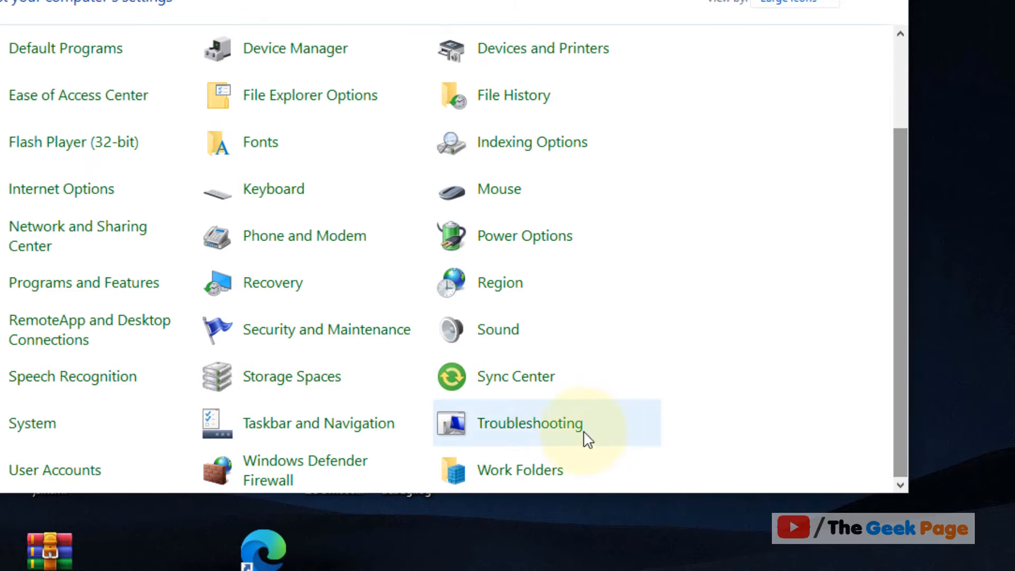
mouse_move(496, 430)
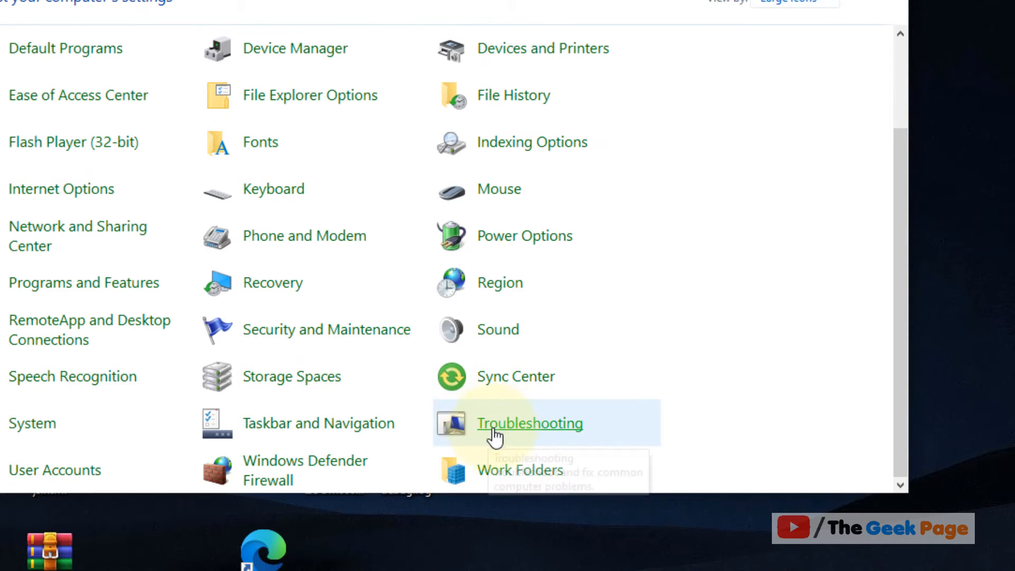
click(529, 423)
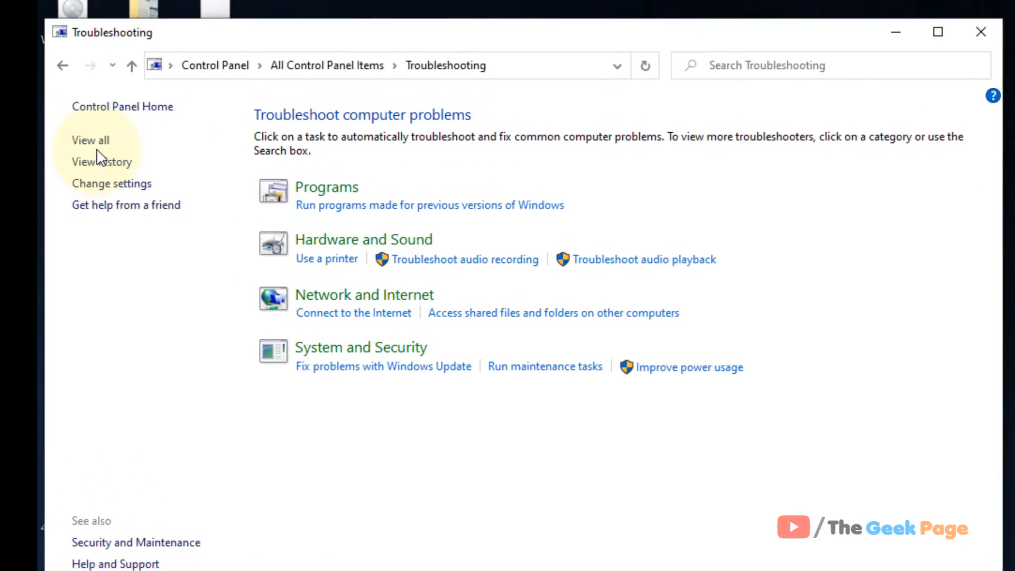
View all troubleshooters and launch the Windows Media Player Library troubleshooter
click(90, 140)
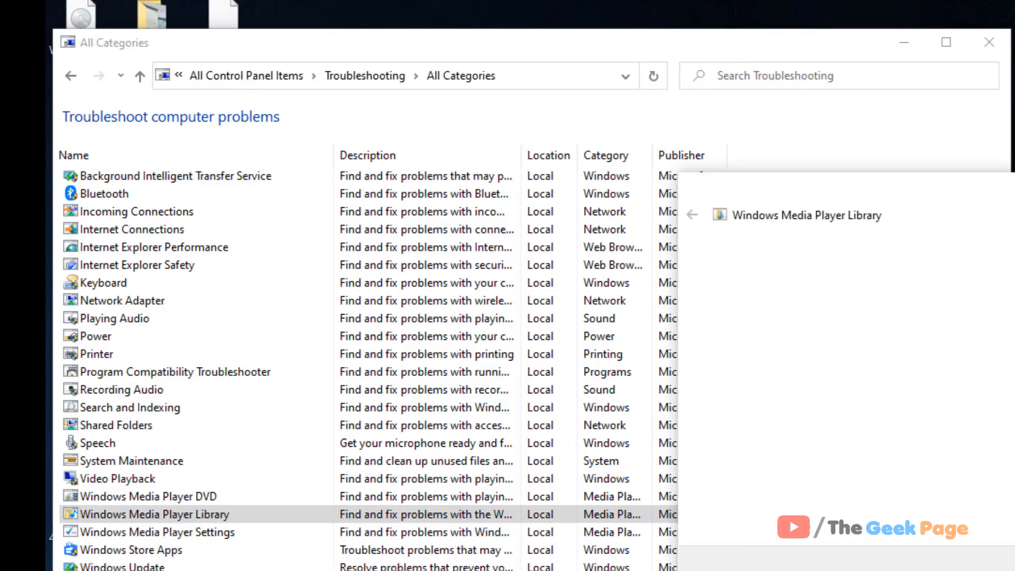
click(149, 513)
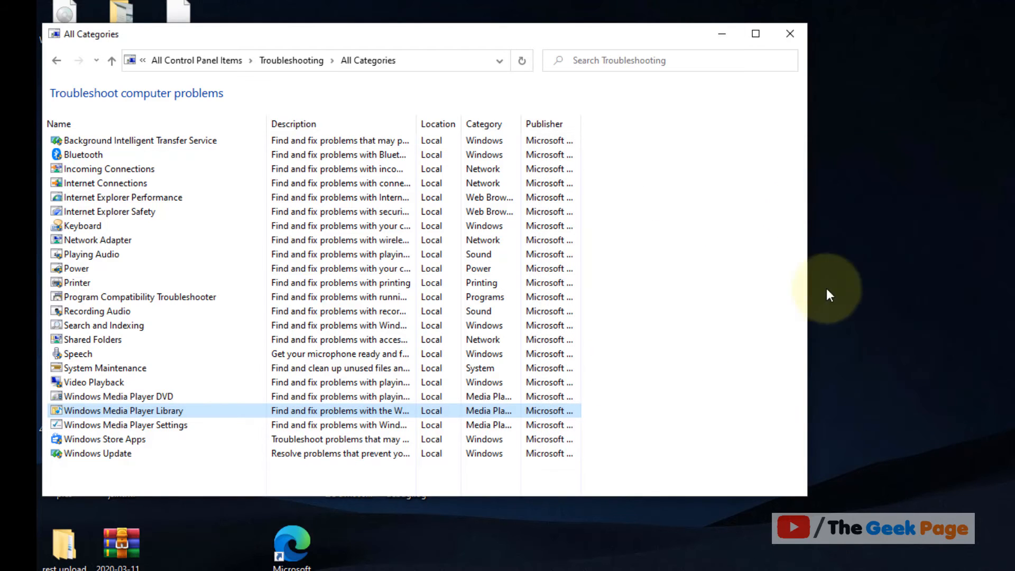
click(789, 34)
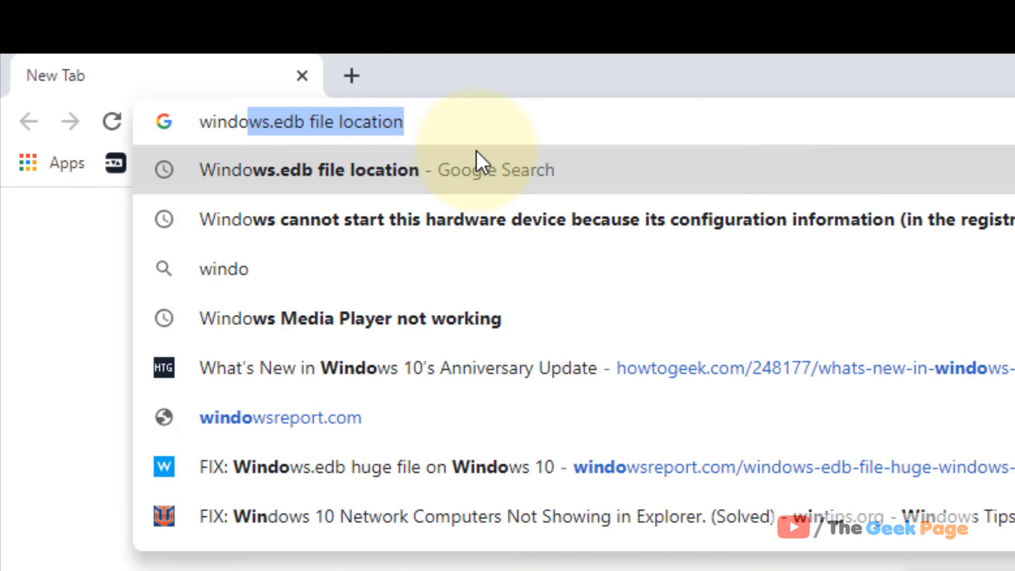
Search the web for 'windows media player not working' and open the Media Player Codec Pack site
text(windows media player not working)
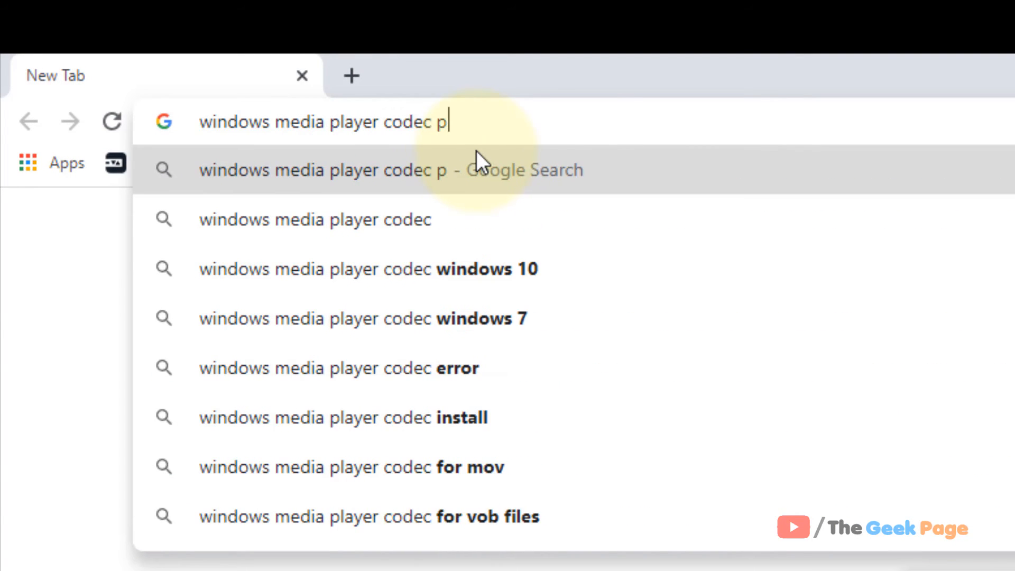
key(Enter)
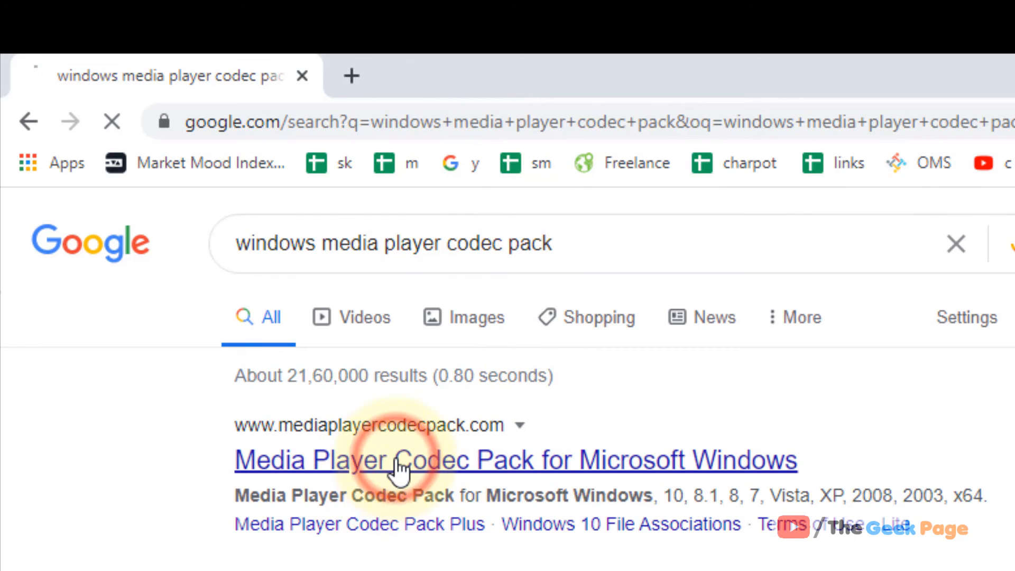
click(516, 460)
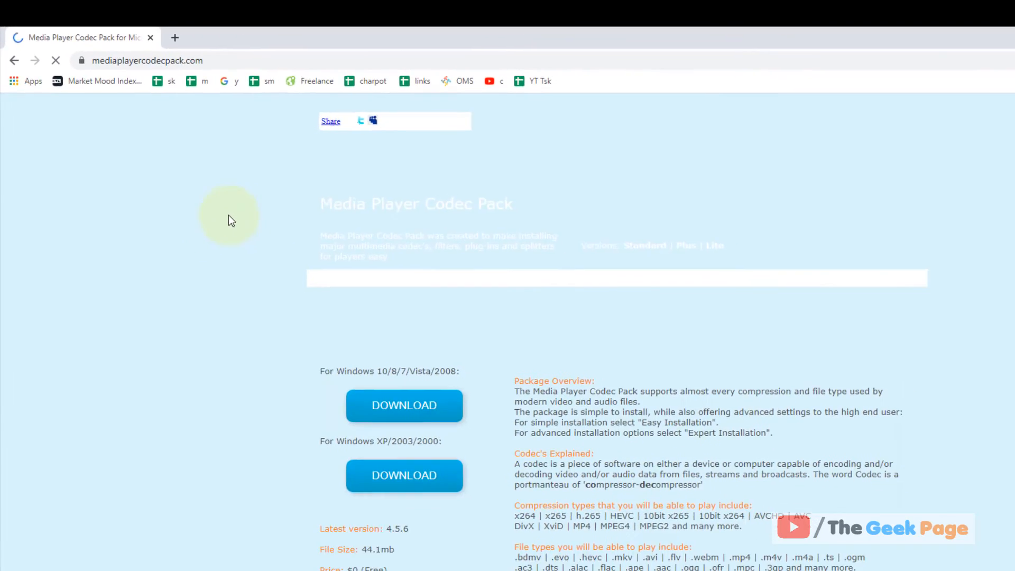